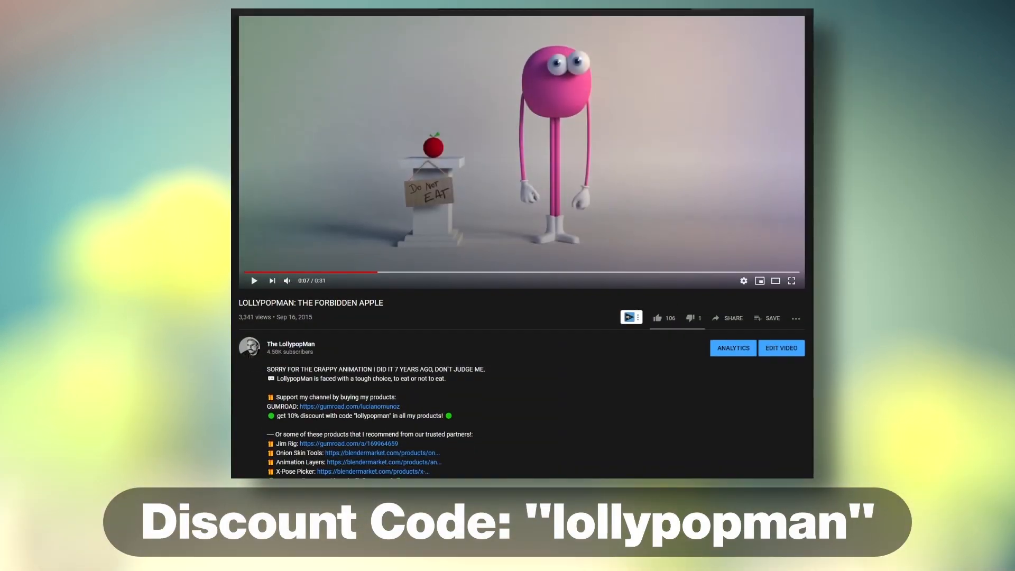
Expand the torso bone's channel group to list its location, rotation and scale curves.
{"action": "scroll", "scroll_direction": "down", "scroll_amount": 3}
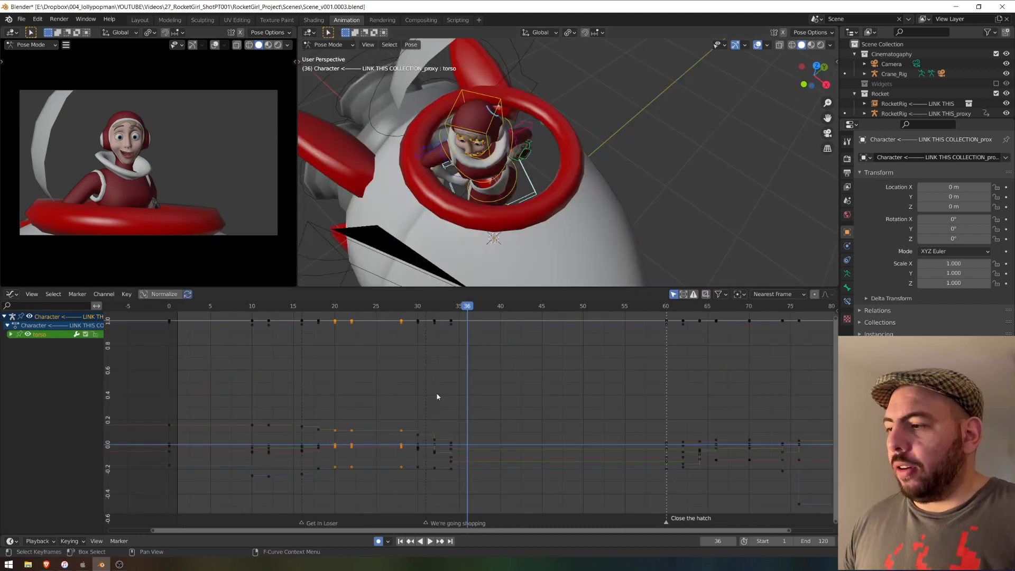
{"action": "left_click", "coordinate": [10, 334]}
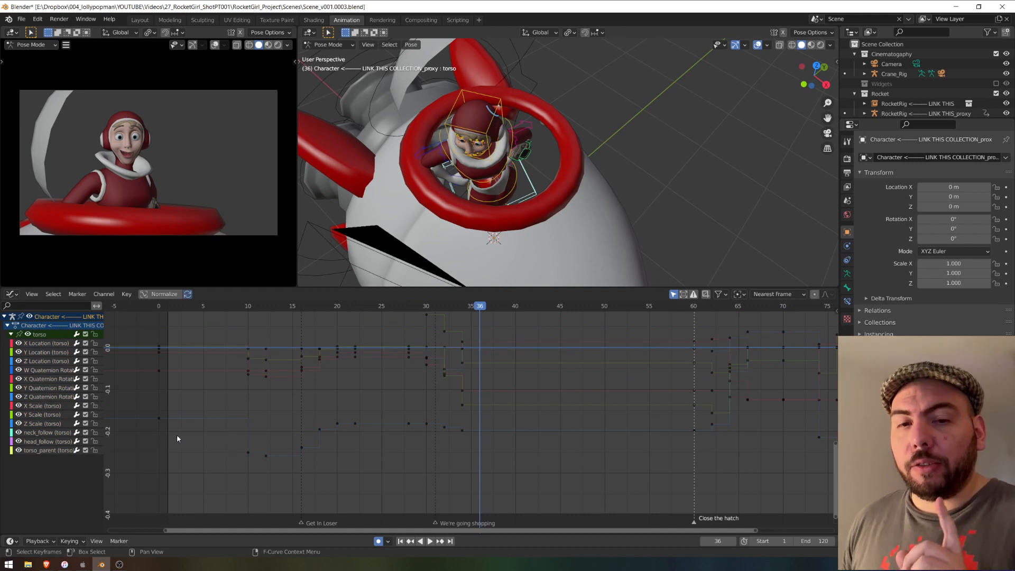
Enable Only Selected Curve Keyframes in the Graph Editor View menu.
{"action": "left_click", "coordinate": [31, 292]}
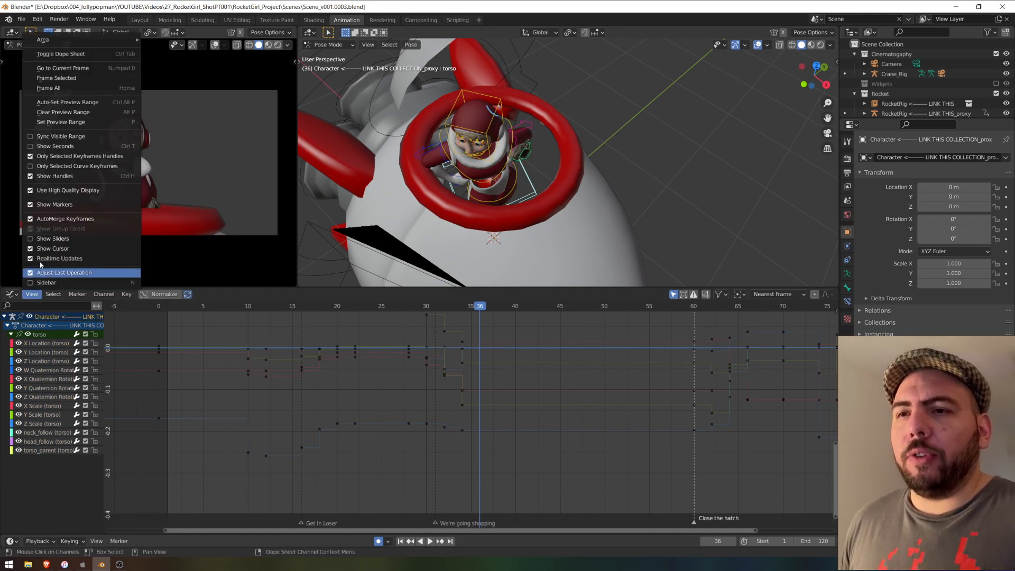
{"action": "mouse_move", "coordinate": [77, 166]}
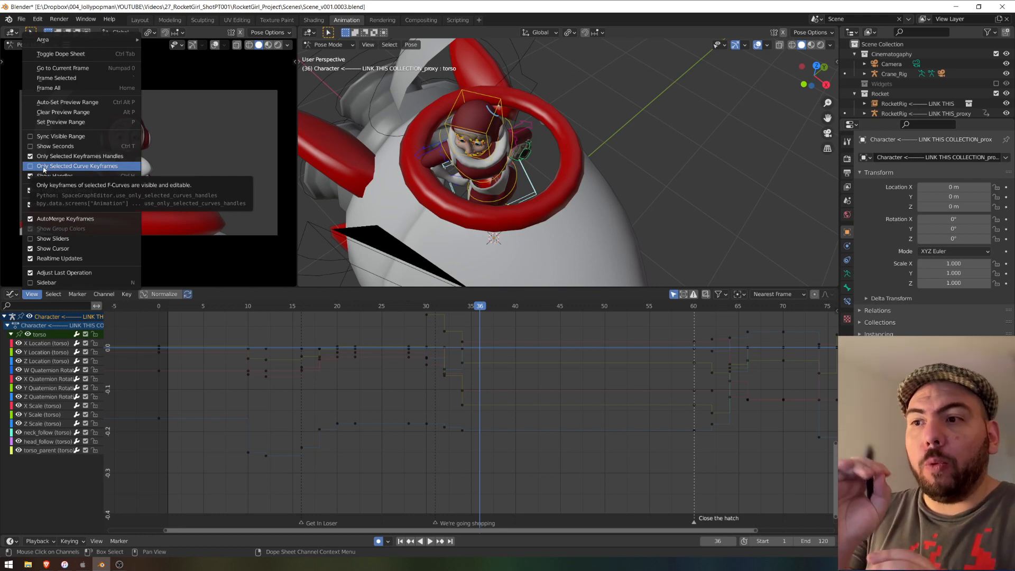
{"action": "left_click", "coordinate": [79, 166]}
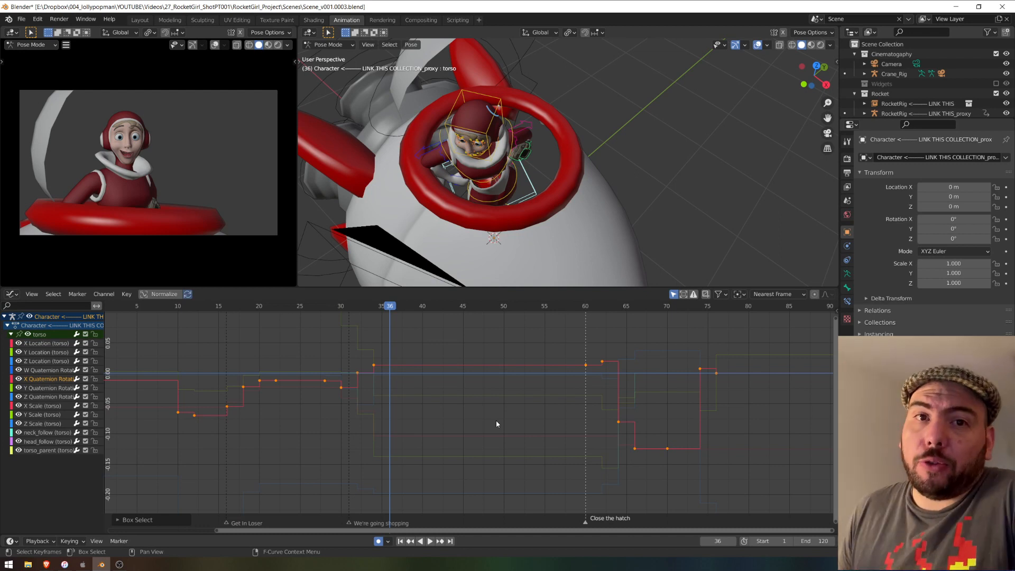
Select the character's head bone so its channel replaces the torso in the Graph Editor.
{"action": "left_click", "coordinate": [37, 18]}
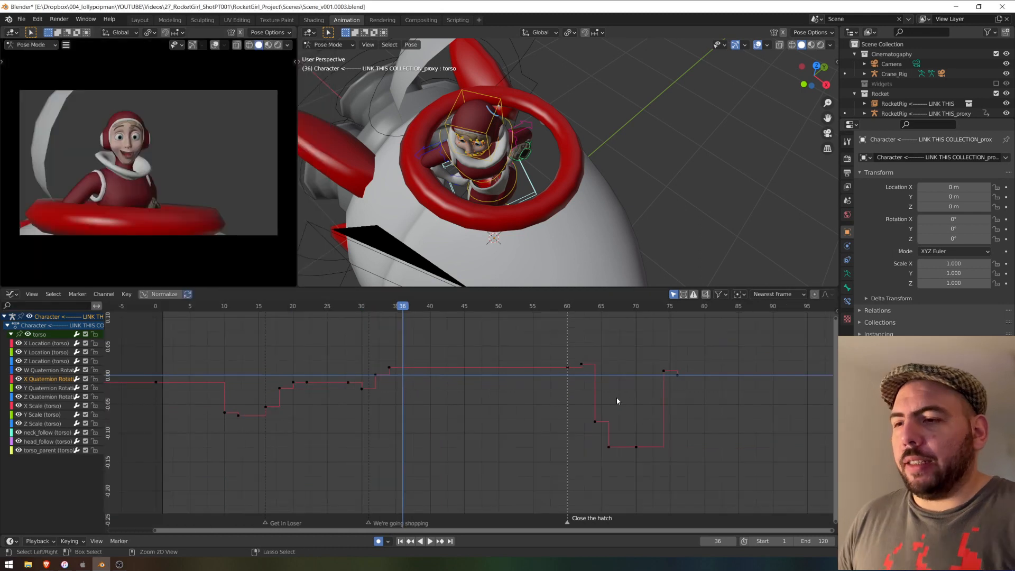
{"action": "left_click", "coordinate": [48, 396]}
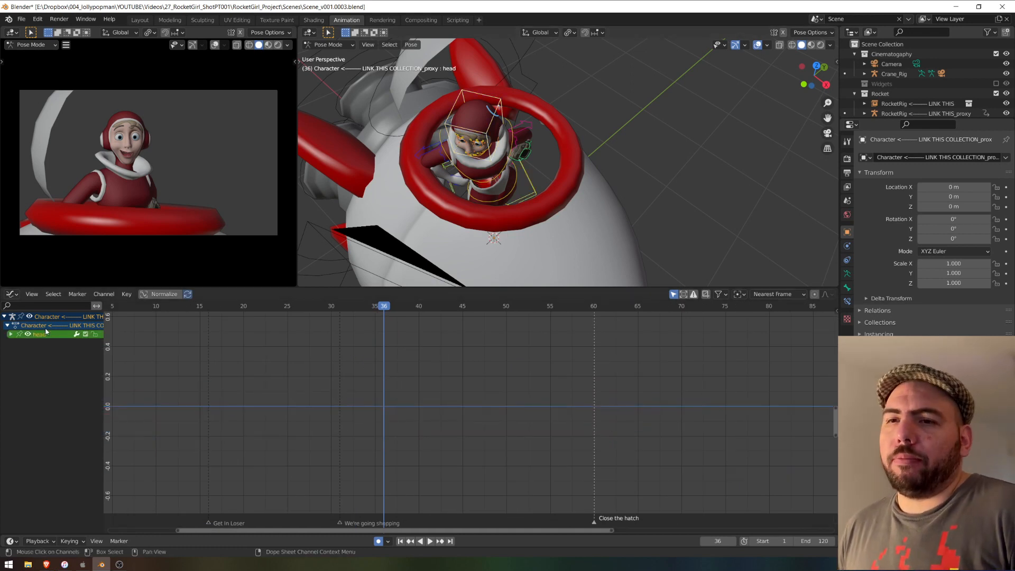
Check the head and upper_arm_ik.L controls, then select the torso bone to show its curves again.
{"action": "left_click", "coordinate": [10, 334]}
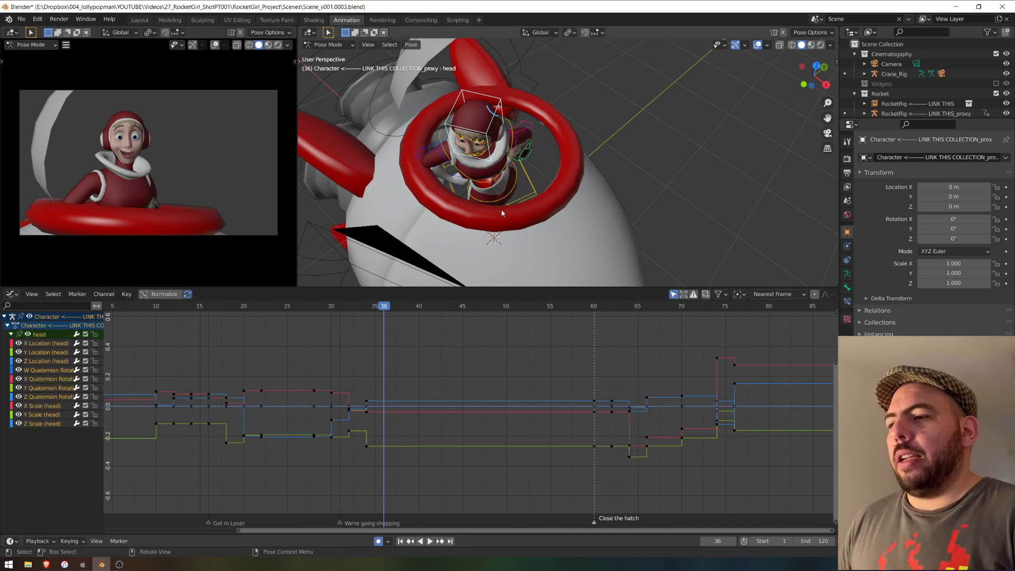
{"action": "left_click", "coordinate": [420, 169]}
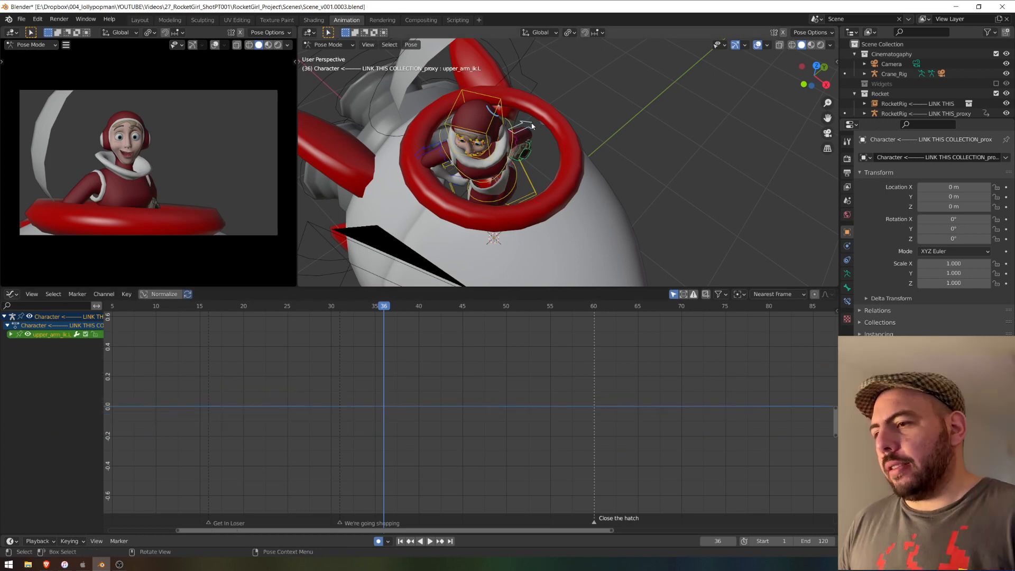
{"action": "left_click", "coordinate": [12, 334]}
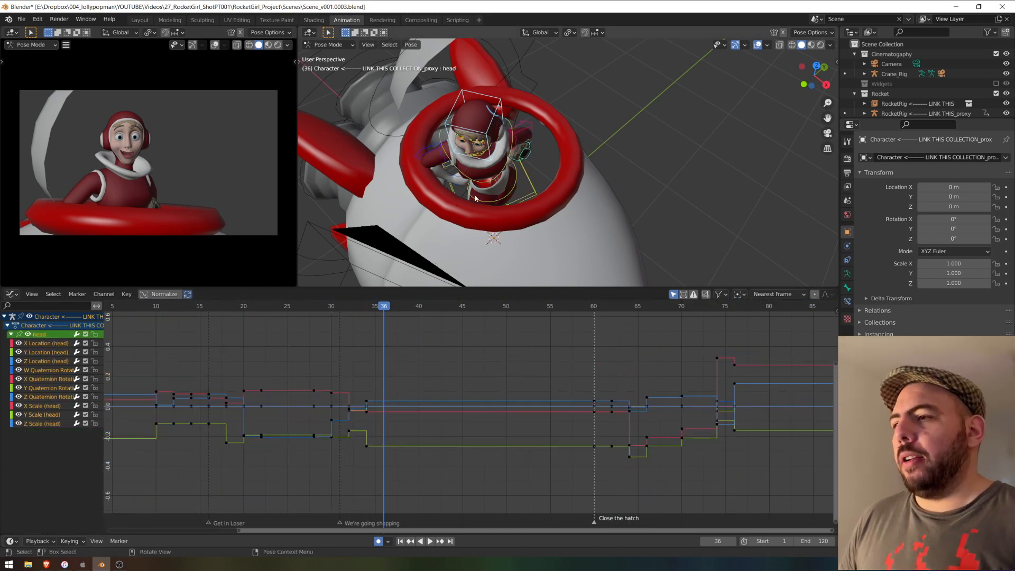
{"action": "left_click", "coordinate": [524, 194]}
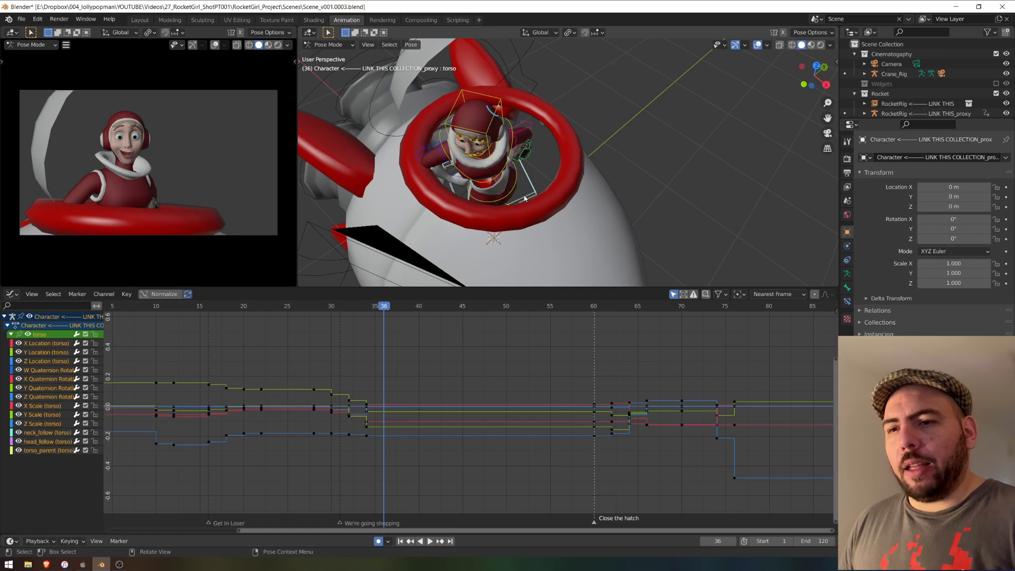